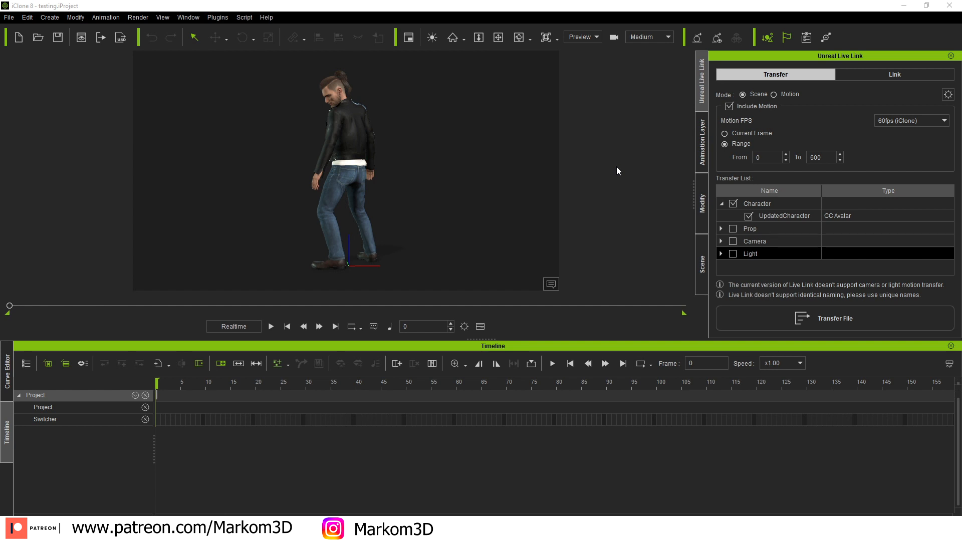
mouse_move(620, 178)
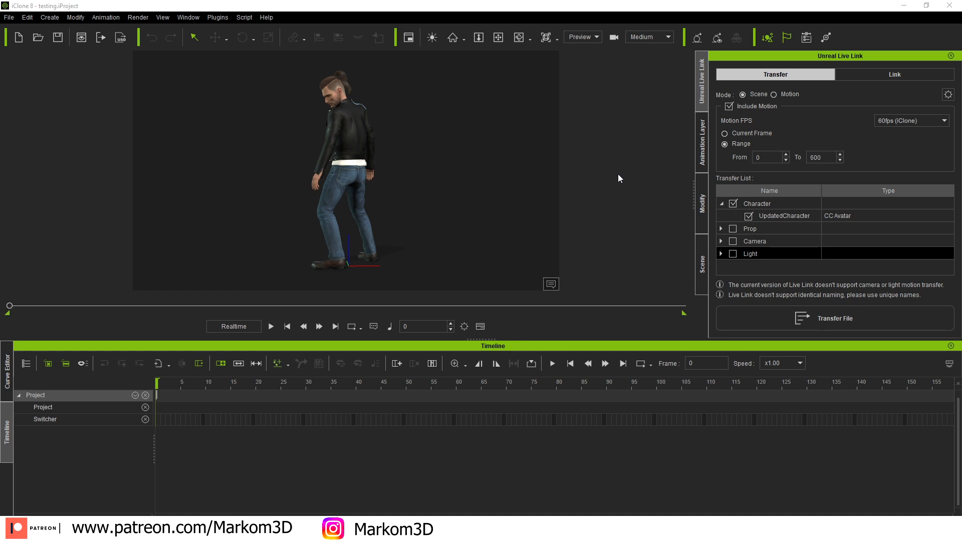
mouse_move(634, 198)
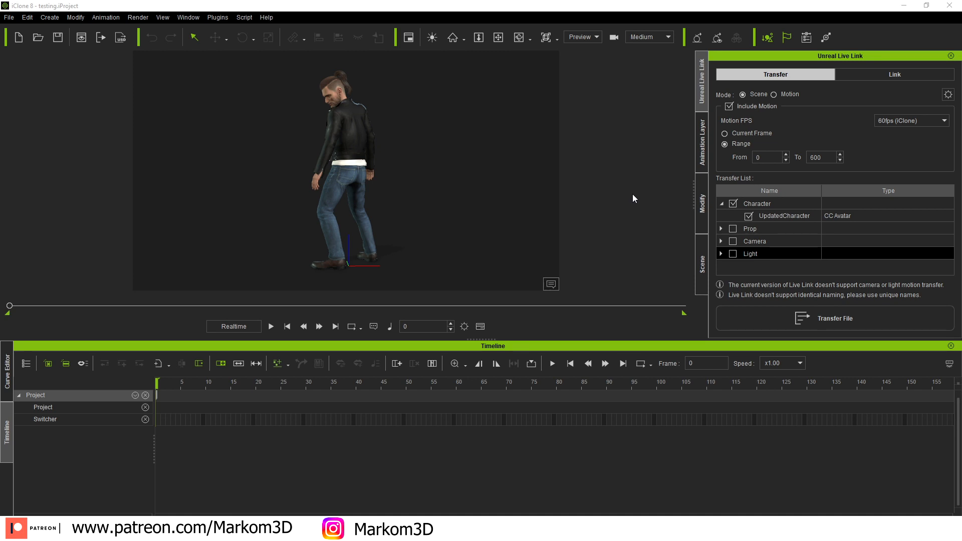
mouse_move(768, 117)
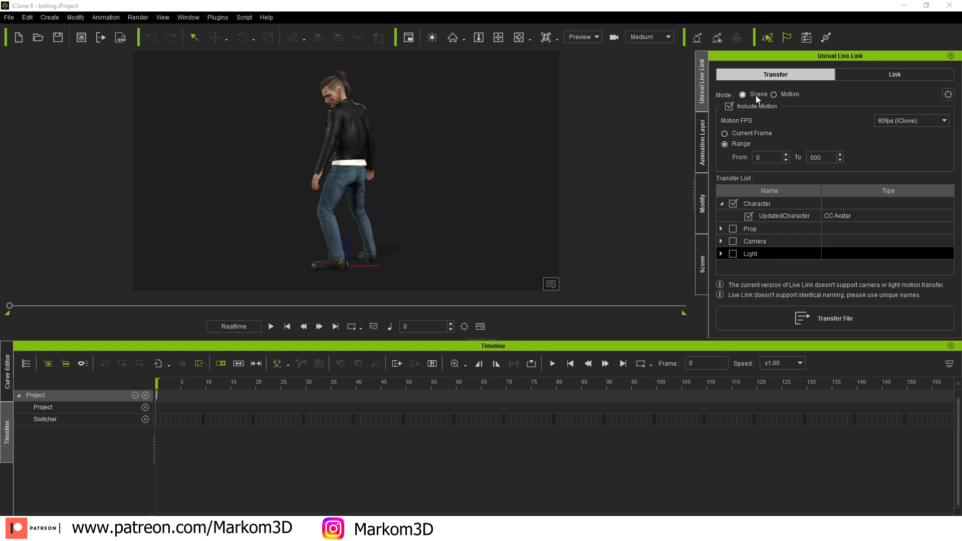
mouse_move(779, 103)
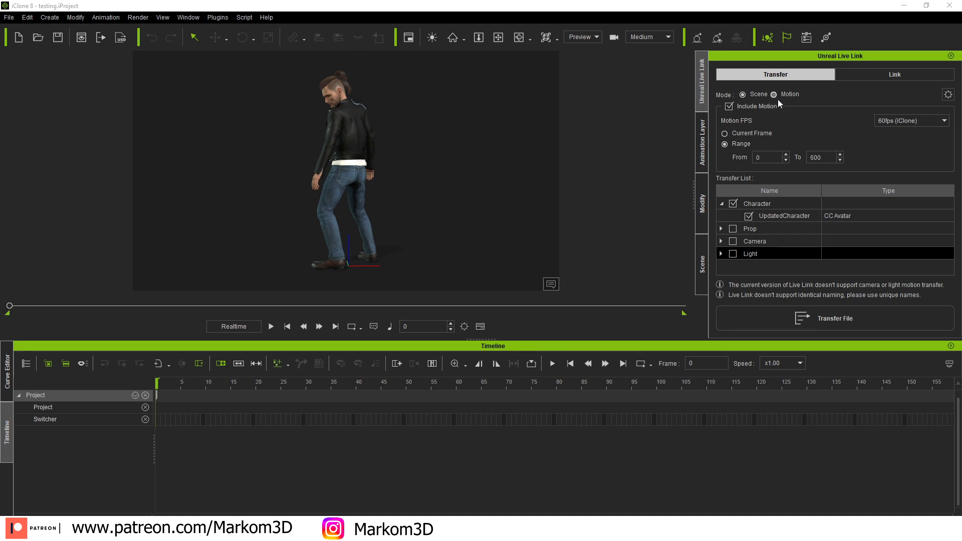
mouse_move(780, 135)
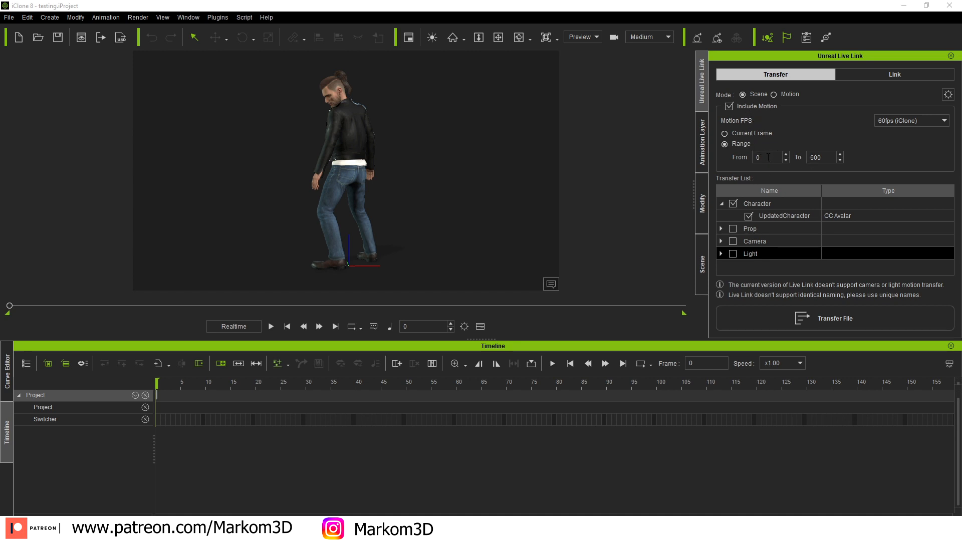
- Transfer the UpdatedCharacter scene with its motion to Unreal via Live Link
click(836, 318)
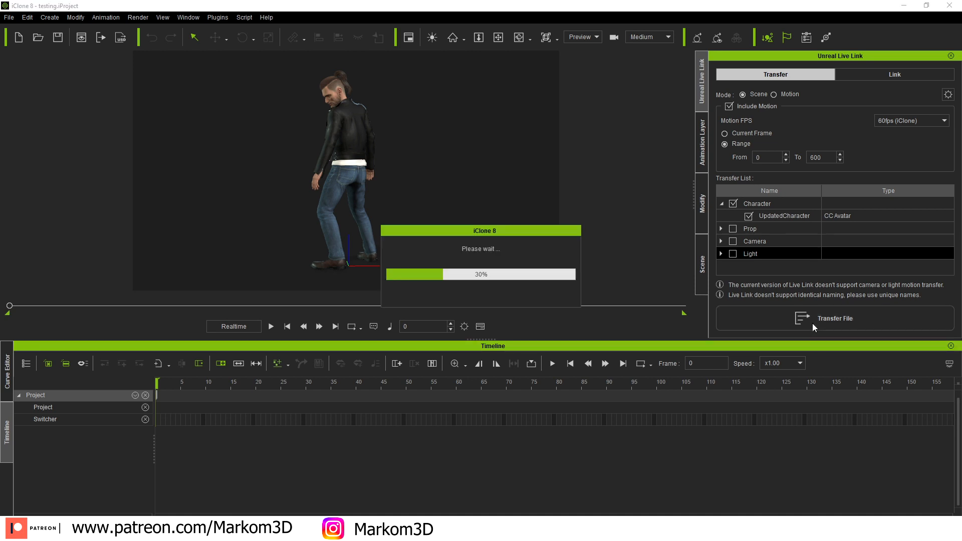
mouse_move(486, 285)
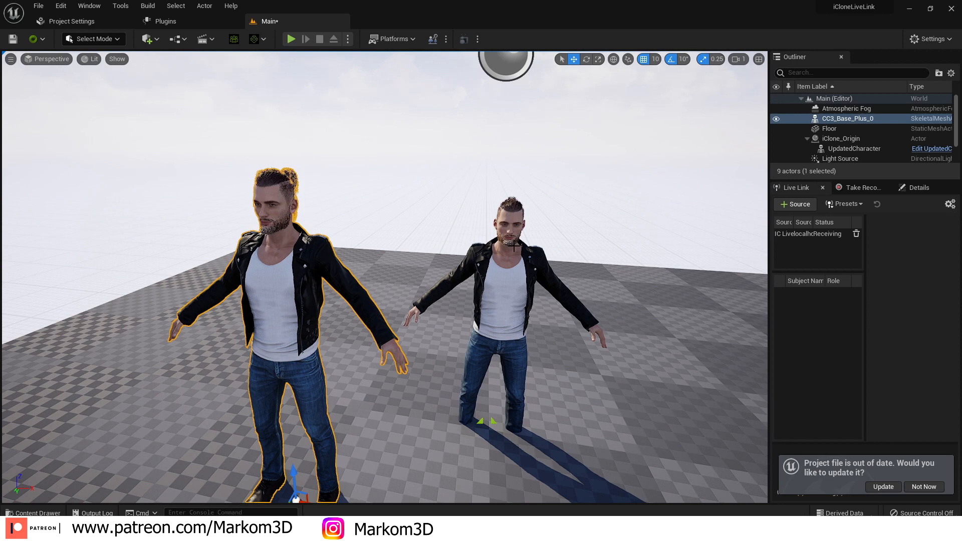
- Dismiss the project update prompt so the S_Newupdate level sequence can be opened
click(854, 148)
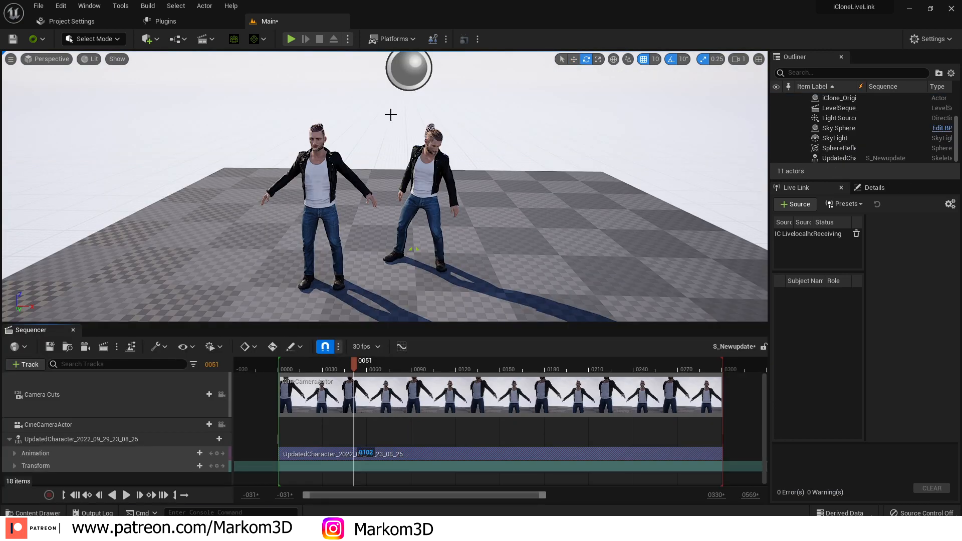
mouse_move(372, 304)
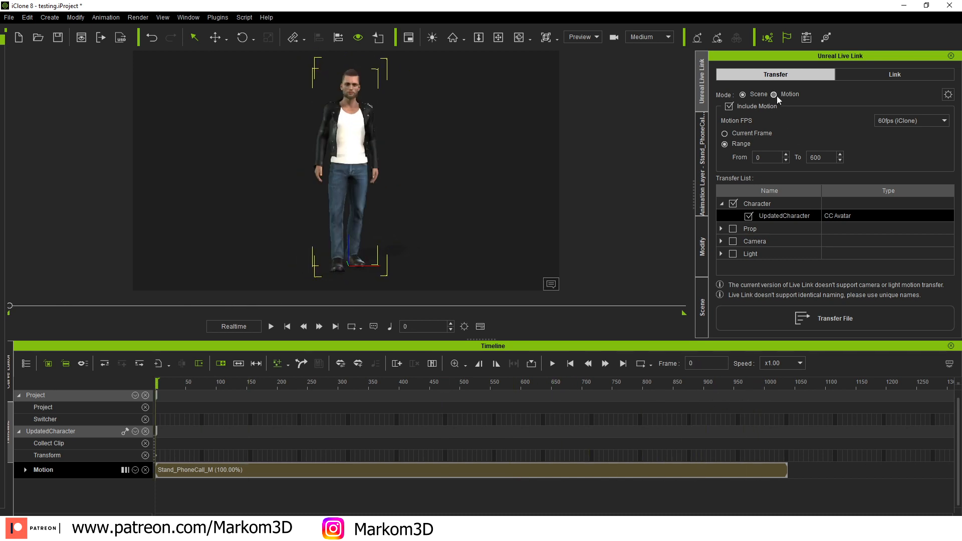
- Transfer the phone-call motion, frames 0 to 1000, in Motion-only mode
click(774, 94)
text(1000)
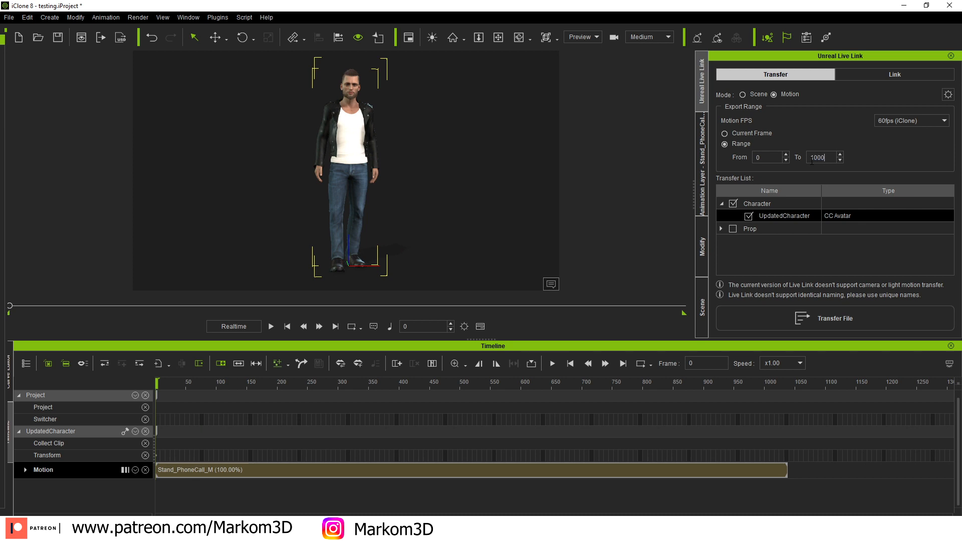
click(835, 319)
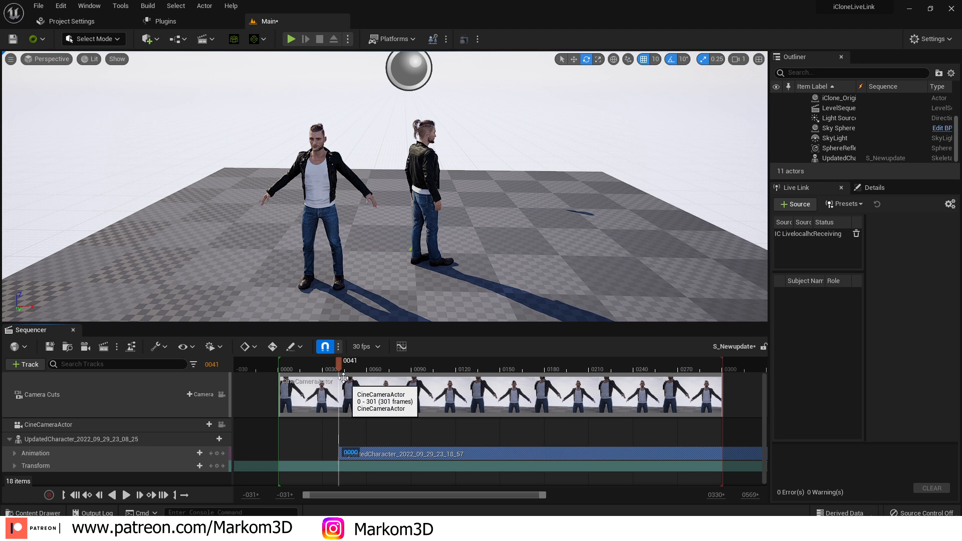
- Scrub the Sequencer playhead through the new phone-call clip until the hand reaches the ear
drag(343, 362, 595, 361)
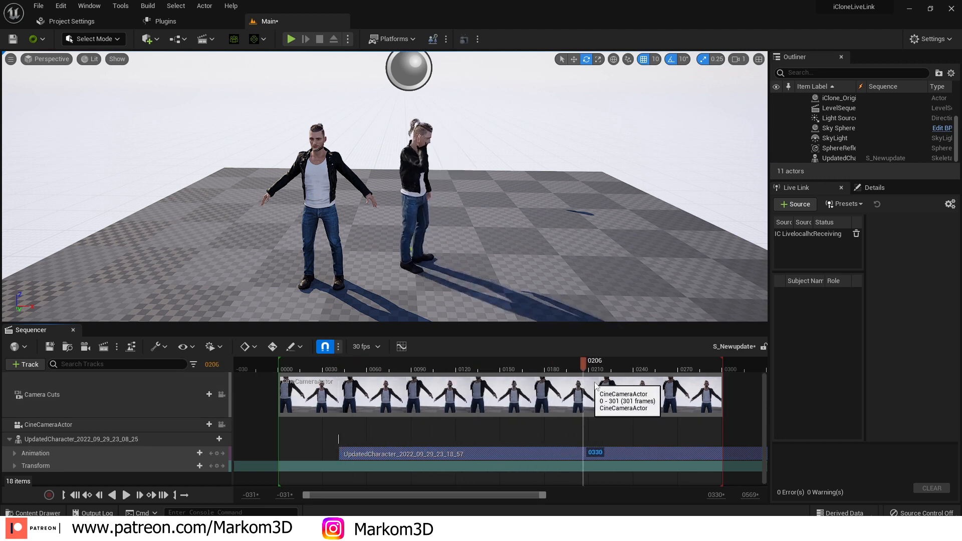
drag(580, 364, 607, 365)
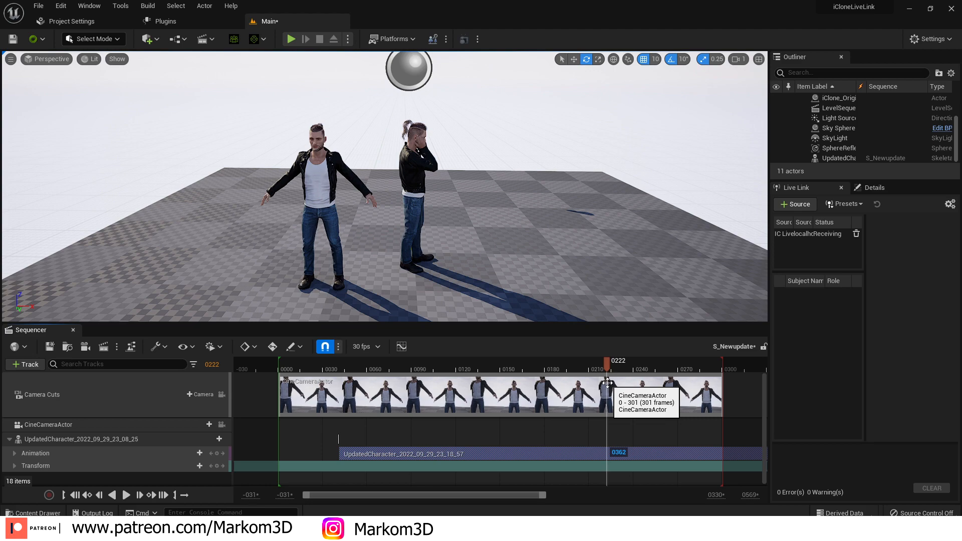
mouse_move(535, 239)
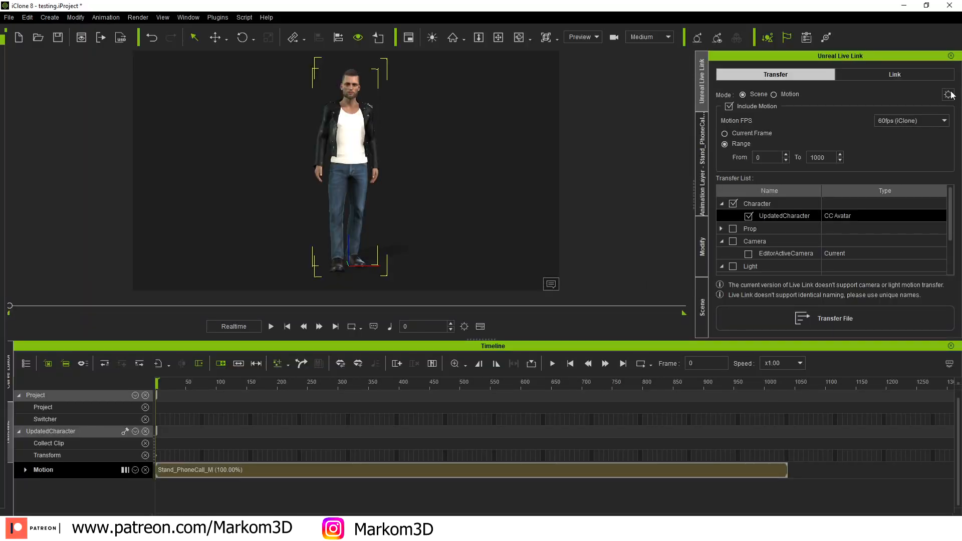
- Transfer the bearded character as a Scene with Include Motion unchecked
click(948, 94)
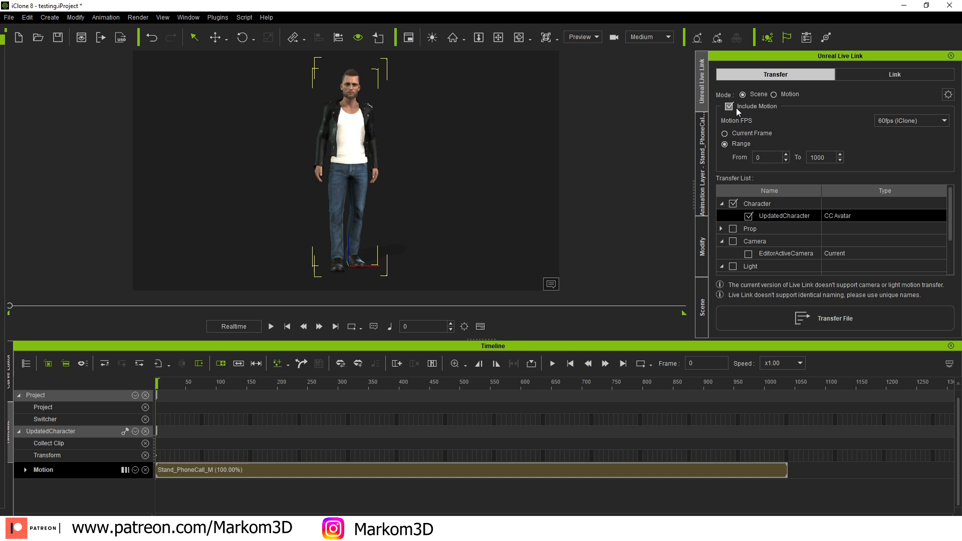
click(730, 106)
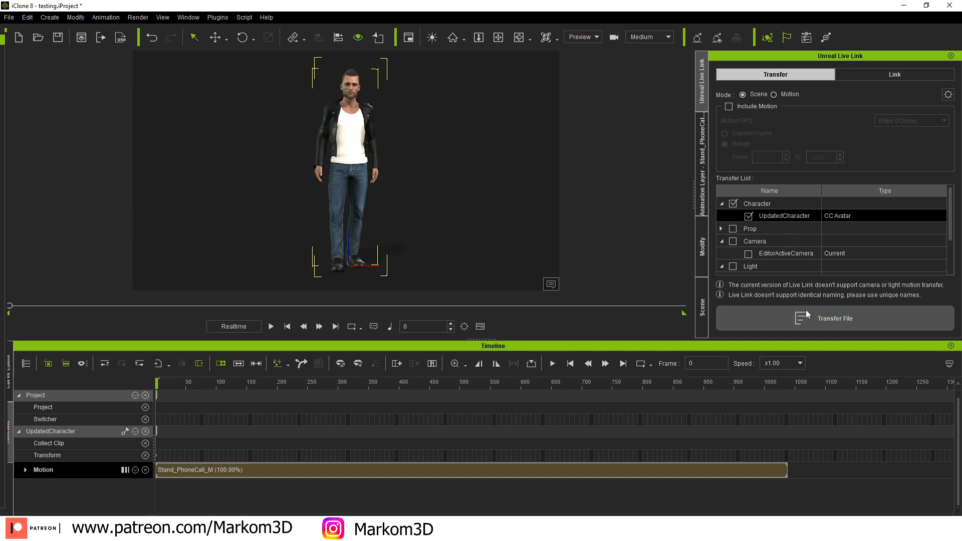
mouse_move(807, 320)
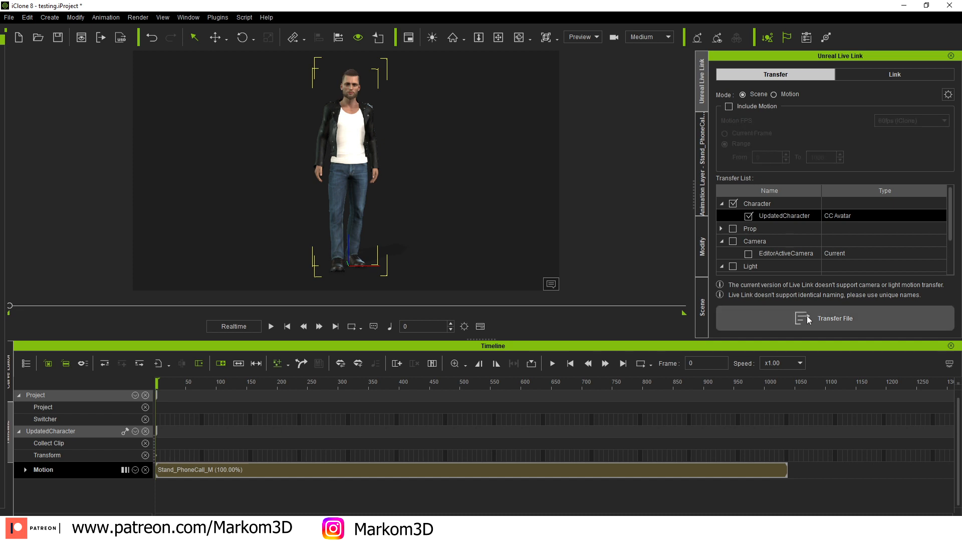
click(835, 319)
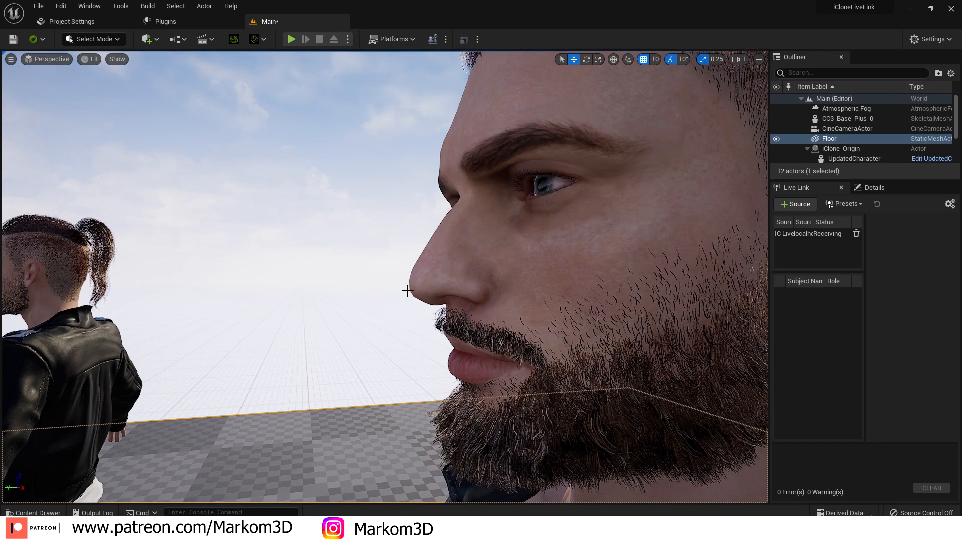